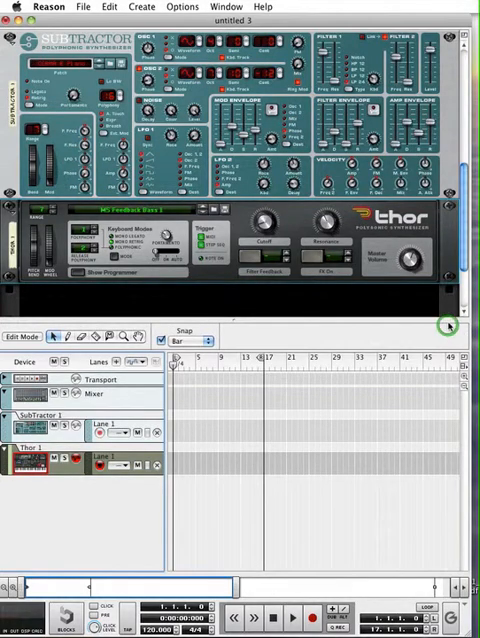
mouse_move(441, 329)
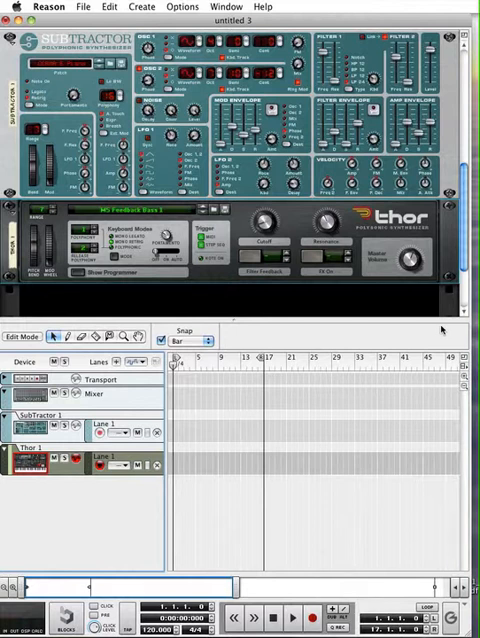
mouse_move(302, 513)
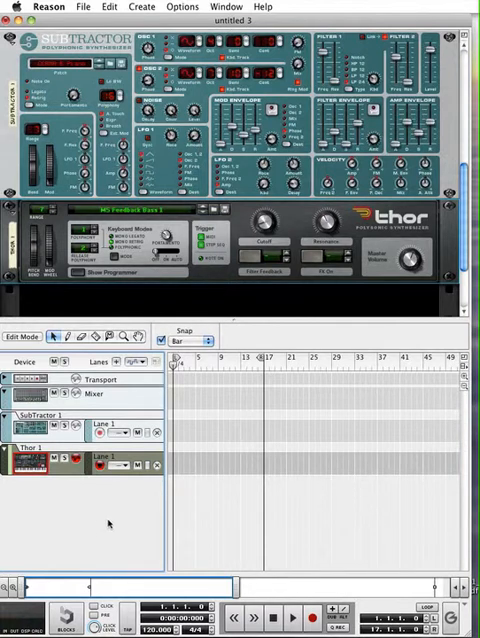
mouse_move(190, 567)
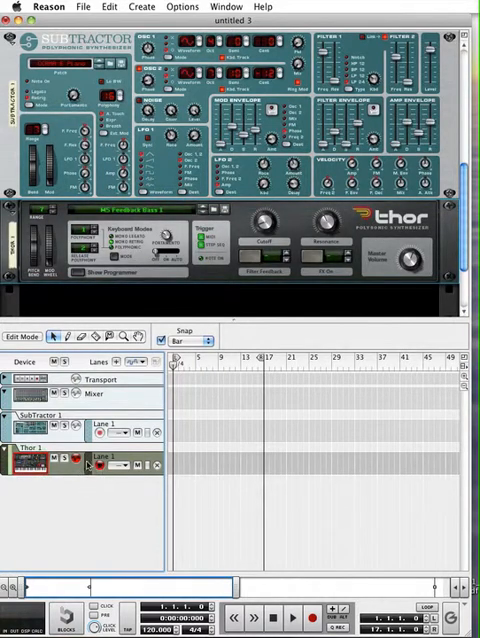
mouse_move(65, 495)
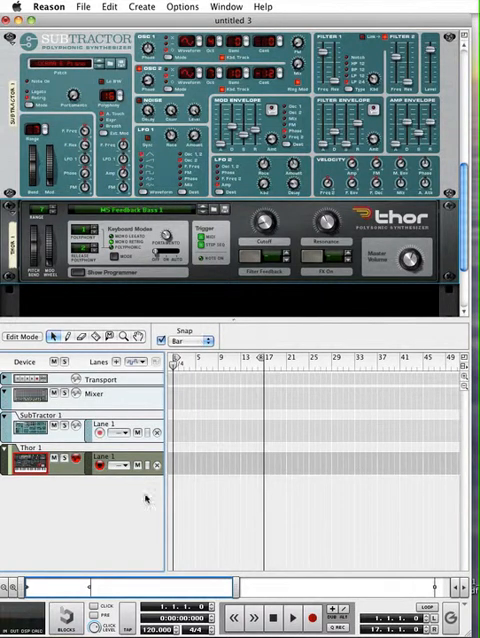
mouse_move(125, 557)
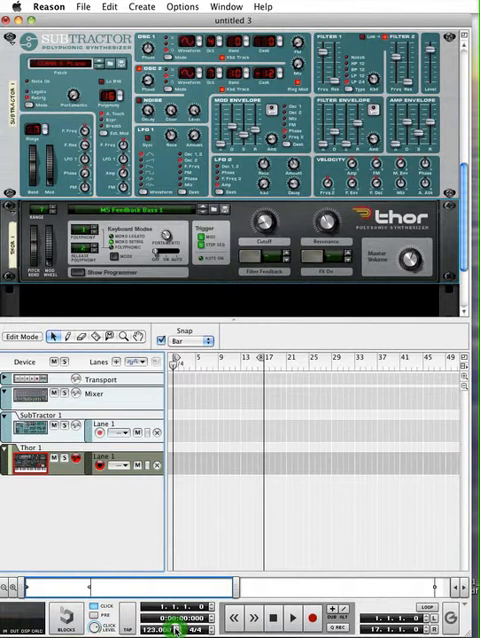
- Raise the transport Tempo field until it reads 140.000 BPM
left_click_drag(175, 626, 175, 610)
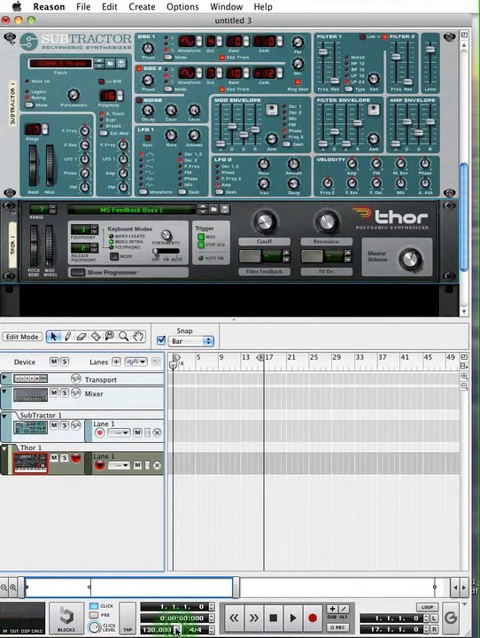
left_click(172, 630)
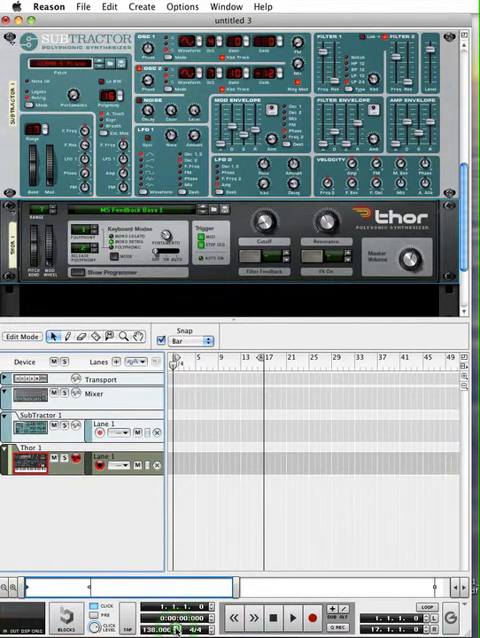
left_click(176, 629)
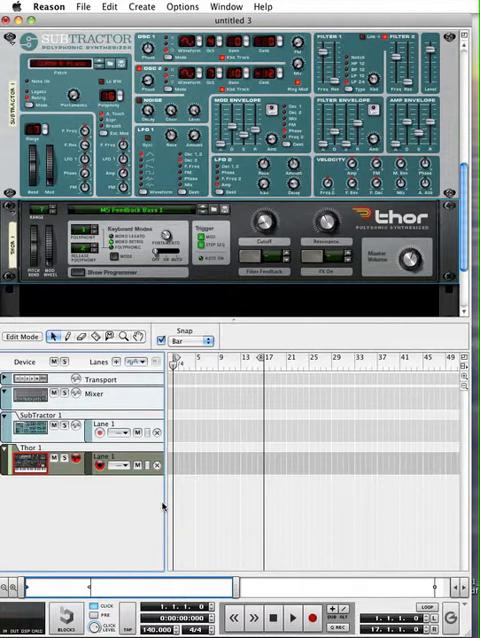
mouse_move(222, 577)
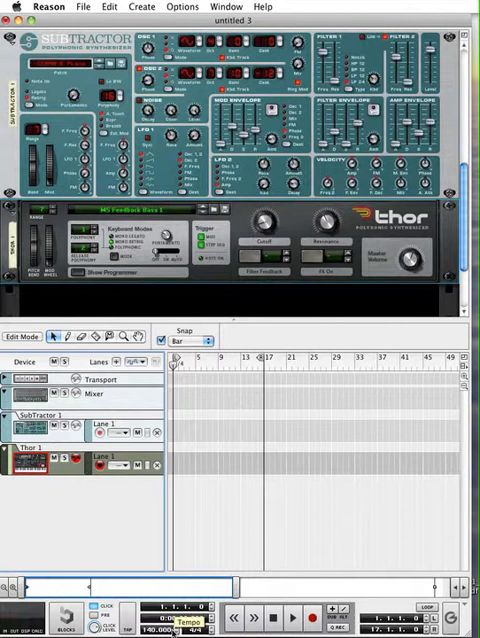
mouse_move(308, 513)
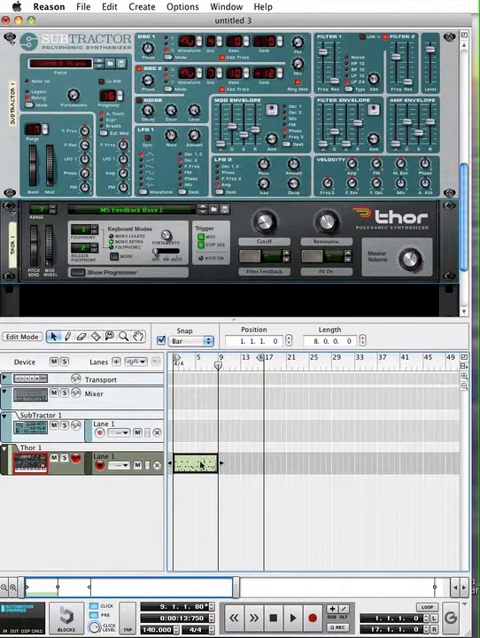
- Enter Edit Mode on the Thor clip and zoom out to show bars 1–9
double_click(195, 463)
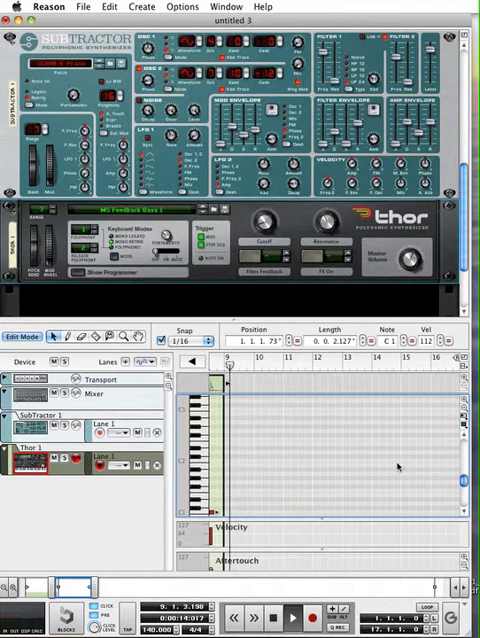
left_click(281, 615)
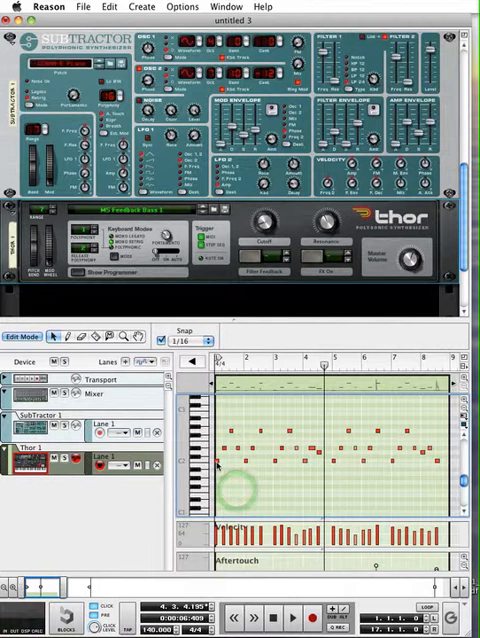
- Select the Thor clip's opening note (C2, velocity 112) for quantizing
left_click(216, 463)
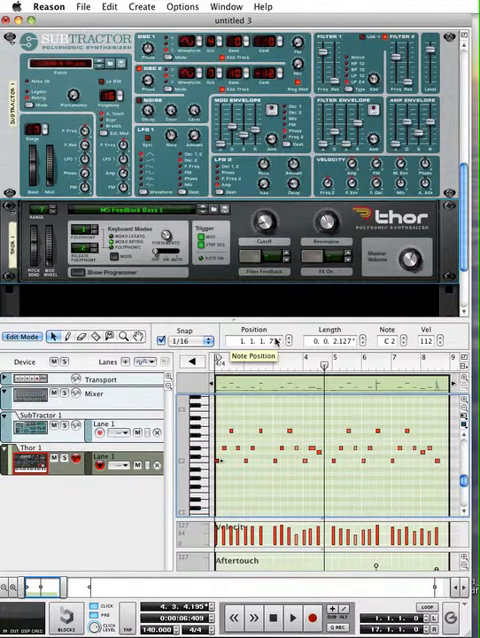
mouse_move(278, 343)
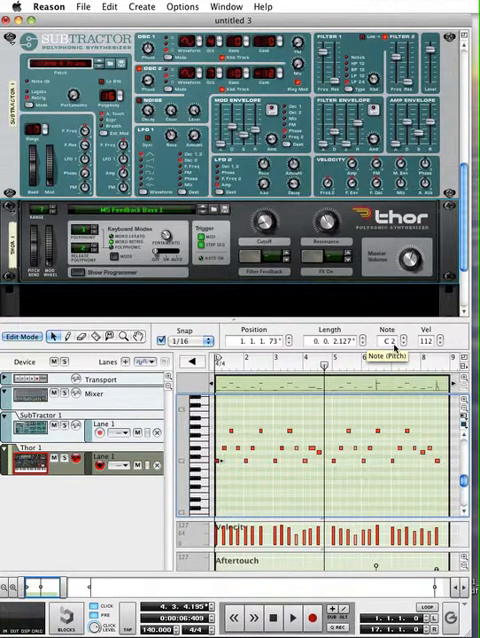
mouse_move(425, 341)
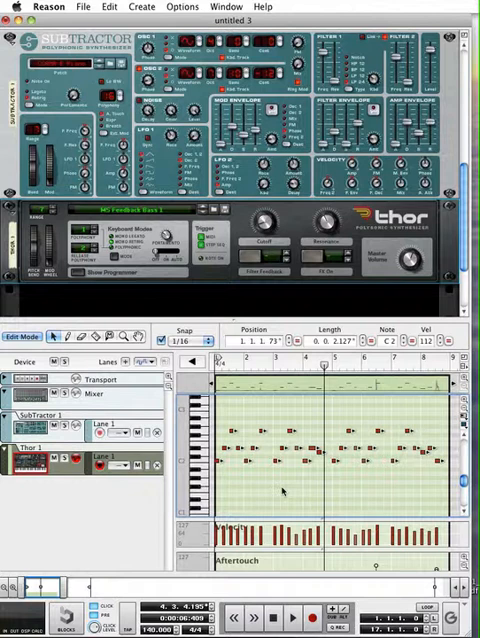
mouse_move(285, 490)
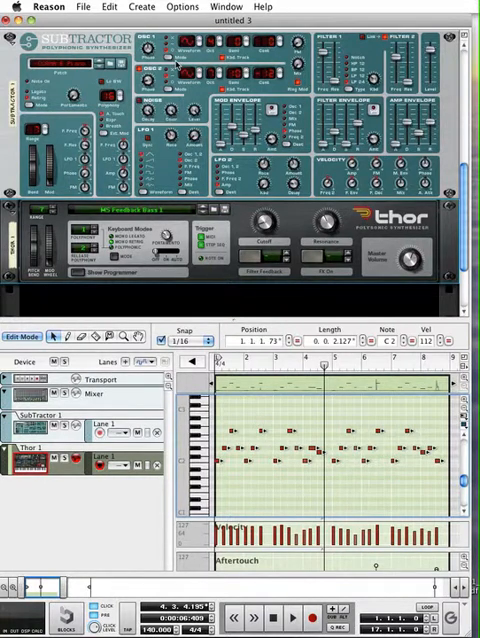
- Open the Window menu to reach Show Tool Window
left_click(263, 7)
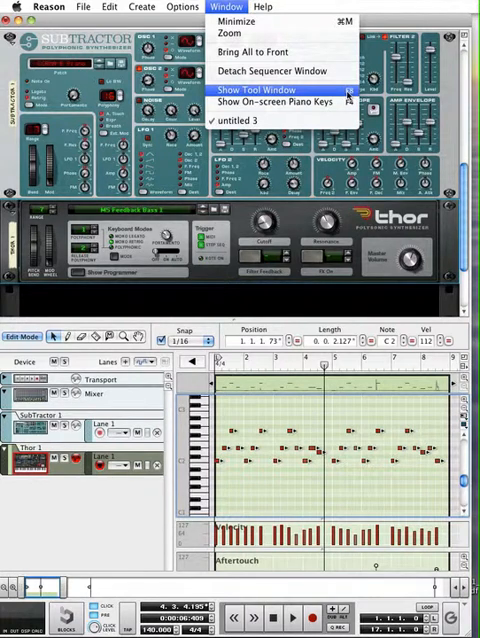
- Show the Tool Window and review its Quantize Notes panel at 1/16, 100%
left_click(261, 89)
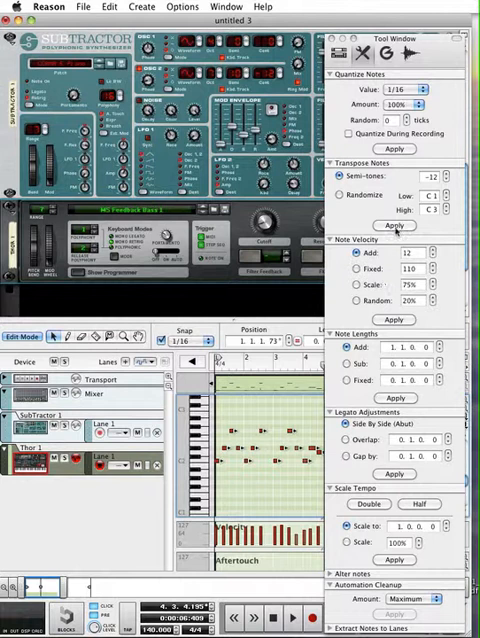
left_click(395, 225)
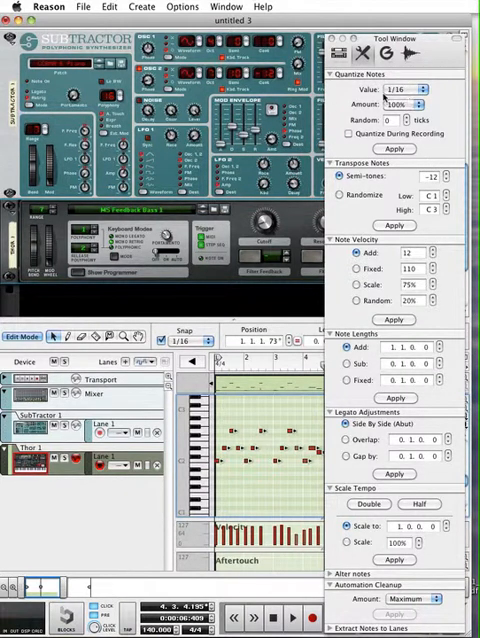
mouse_move(447, 142)
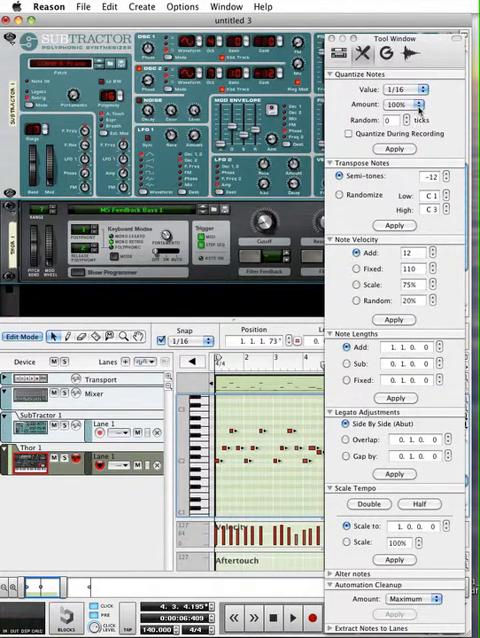
- Apply 1/16 quantize at 100% amount to the Thor notes from the Tool Window
left_click(399, 106)
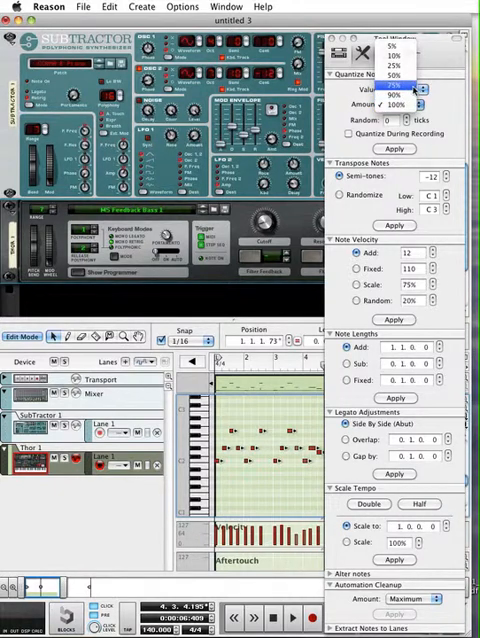
left_click(398, 89)
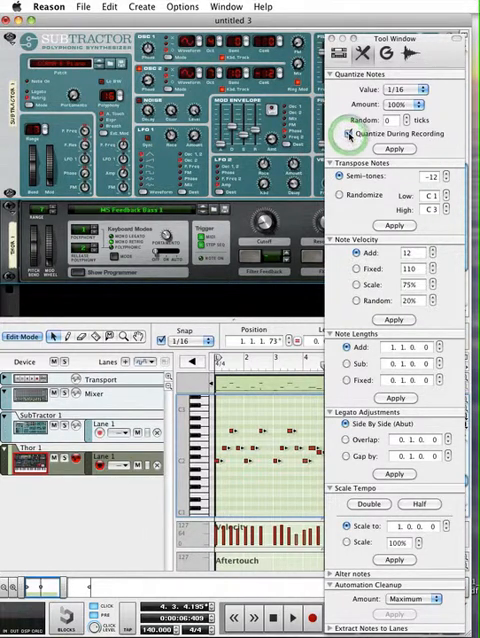
left_click(349, 133)
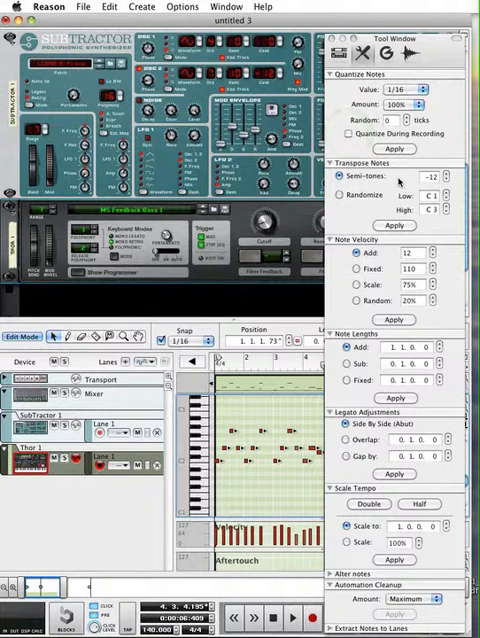
mouse_move(210, 580)
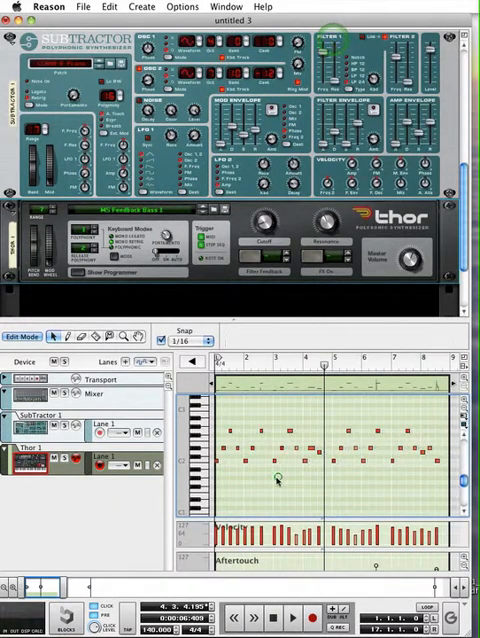
left_click(210, 460)
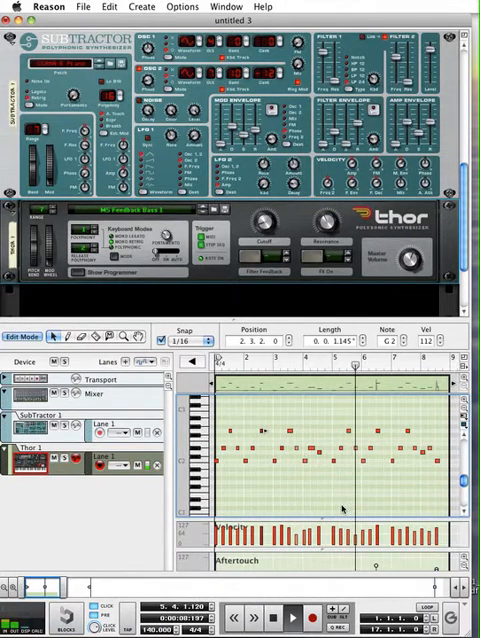
left_click(302, 614)
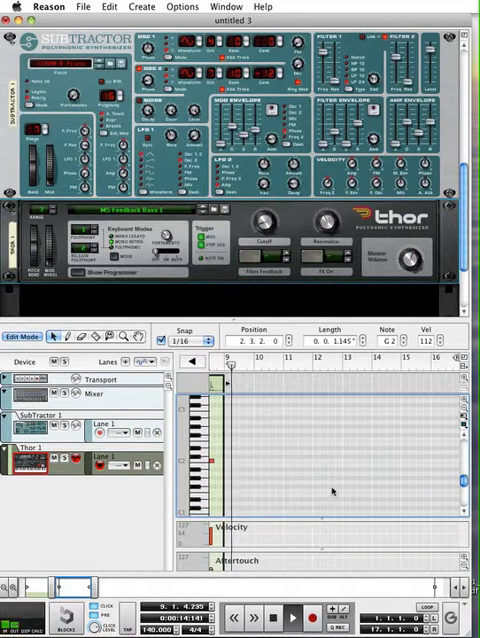
left_click(274, 615)
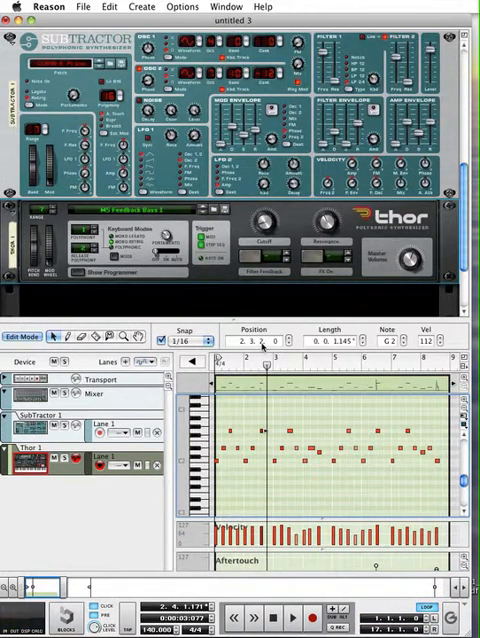
- Move the G2 note's position to 2.3.1.0 and deselect it
left_click(264, 341)
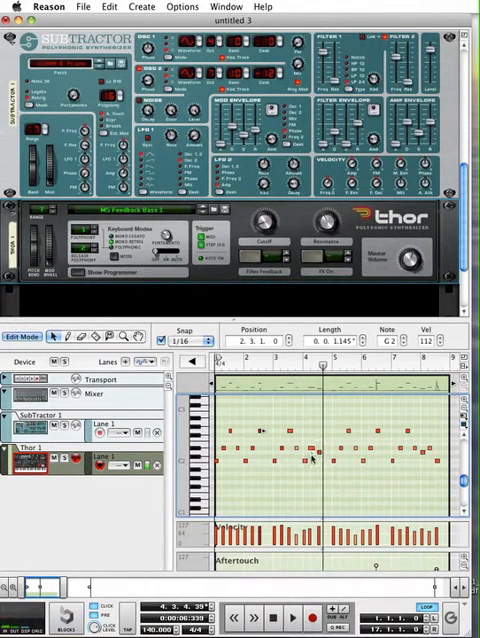
left_click(312, 460)
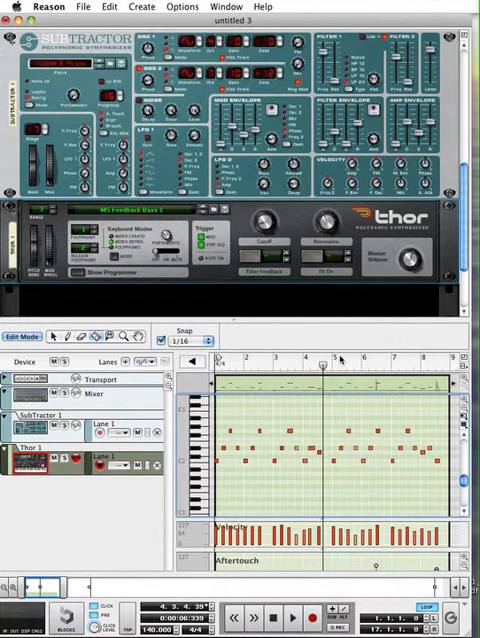
mouse_move(383, 480)
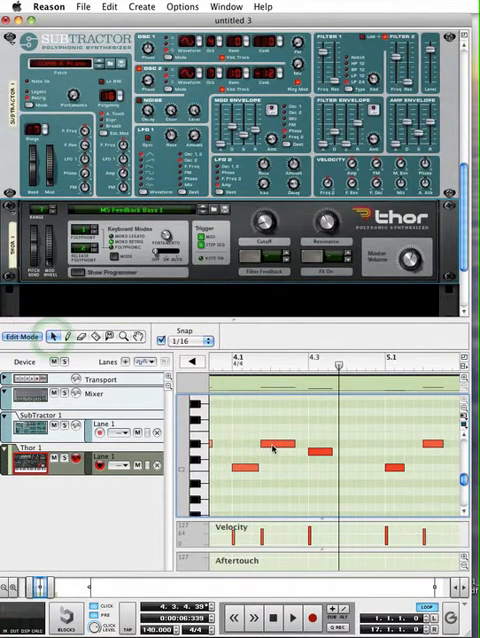
- Toggle Edit Mode off to show the Thor clip in the arrangement
left_click(272, 448)
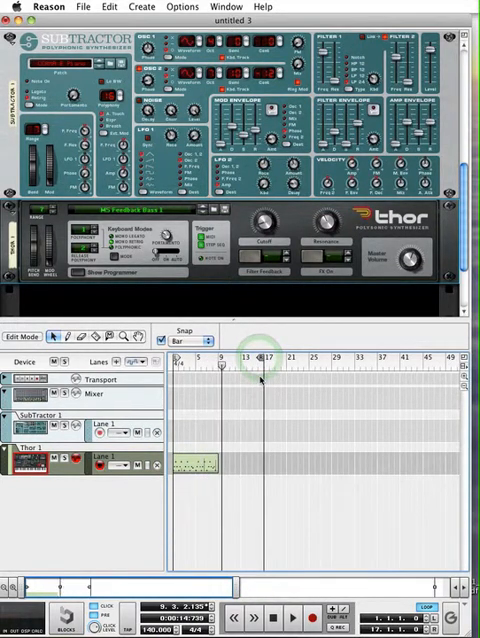
- Paste the Thor clip at bar 17 and select the copy (17.1.1.0, length 8.0.0.0)
left_click(195, 463)
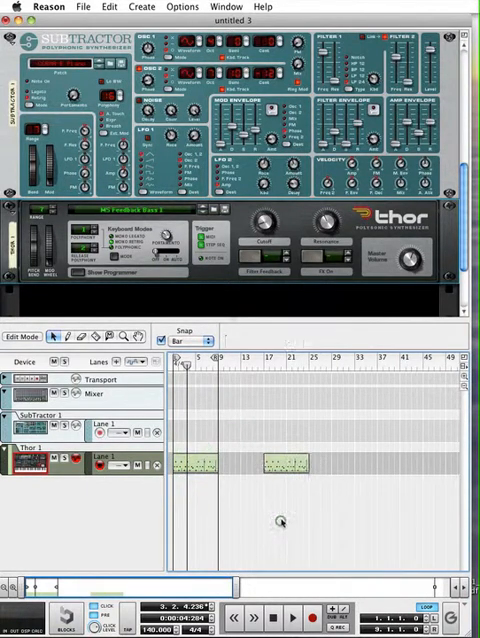
left_click(283, 463)
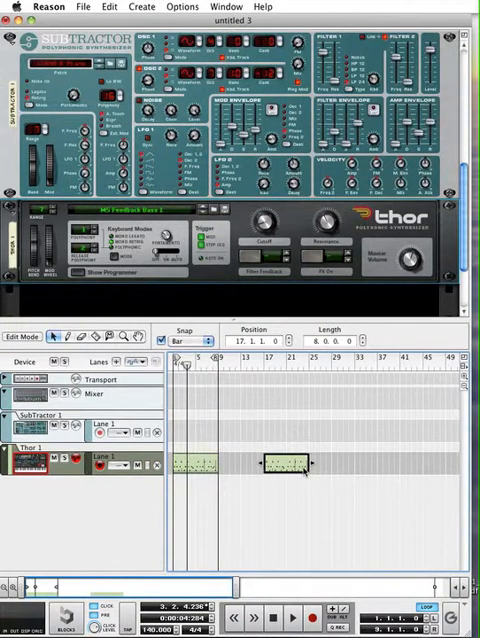
left_click(285, 462)
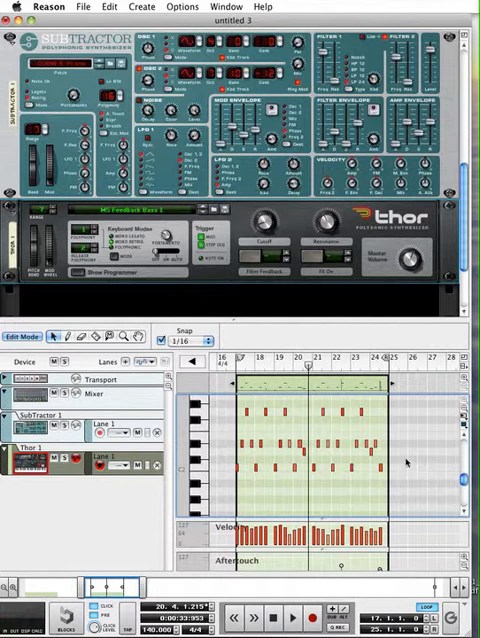
mouse_move(410, 461)
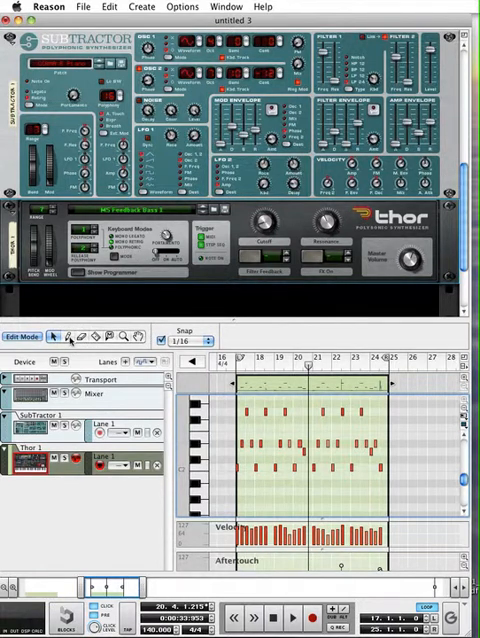
mouse_move(78, 337)
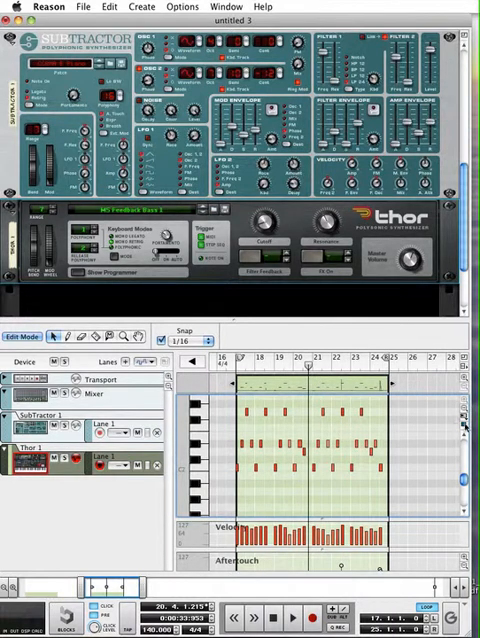
- Switch to drum-lane note rows, then toggle Edit Mode back to the arrangement
left_click(463, 430)
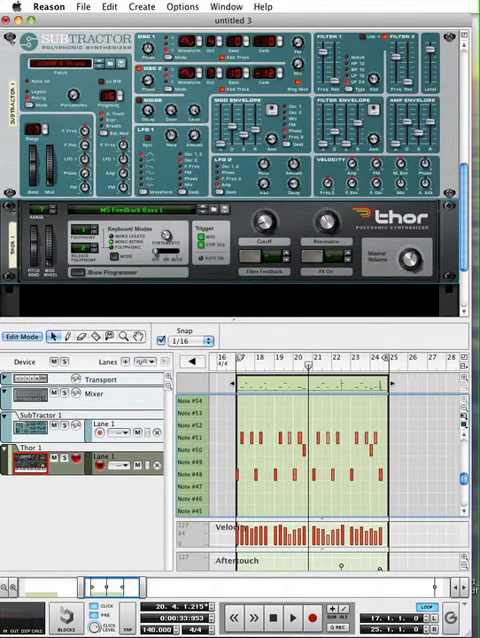
left_click(463, 416)
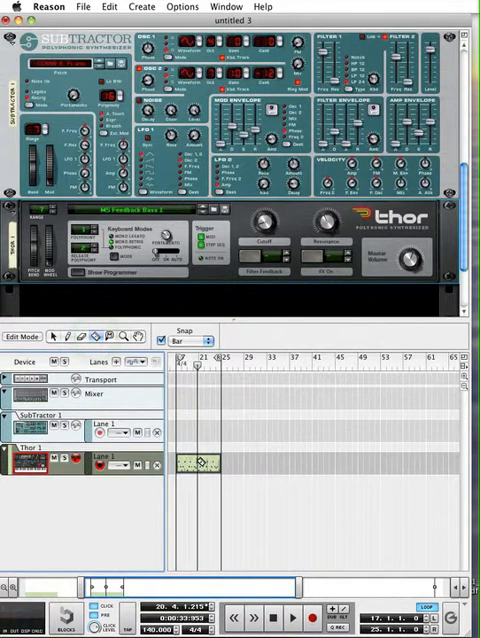
- Slice the bar-17 clip at bar 21 with the Razor, then select both halves
left_click(197, 463)
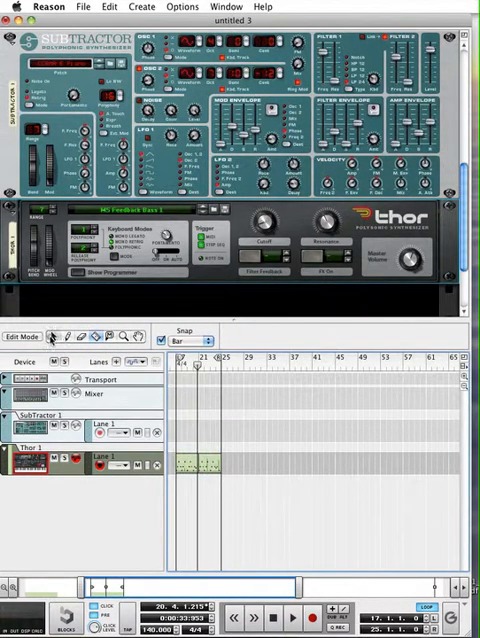
left_click(195, 465)
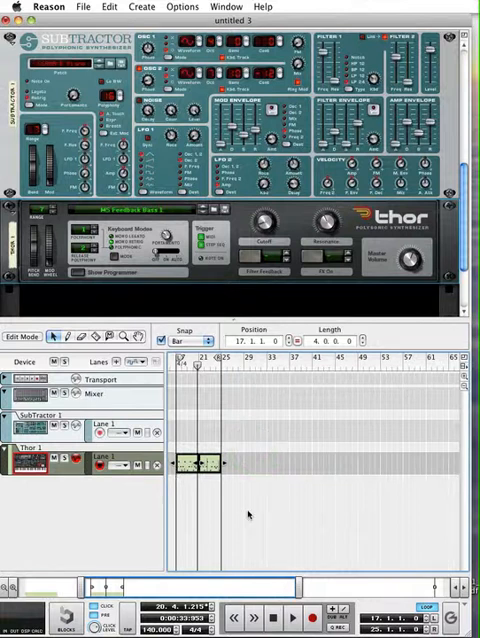
mouse_move(297, 448)
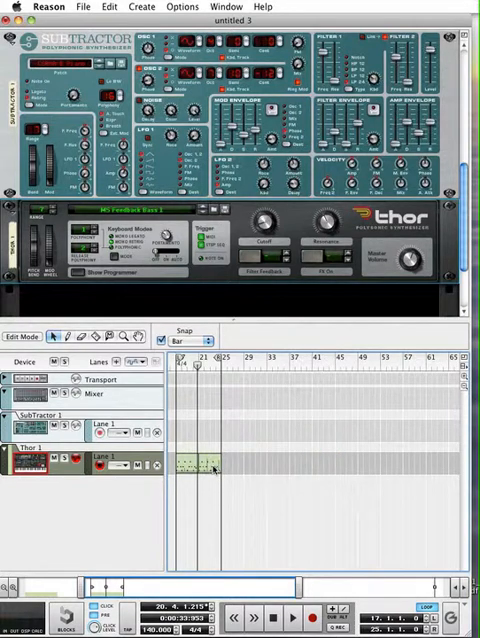
left_click(205, 465)
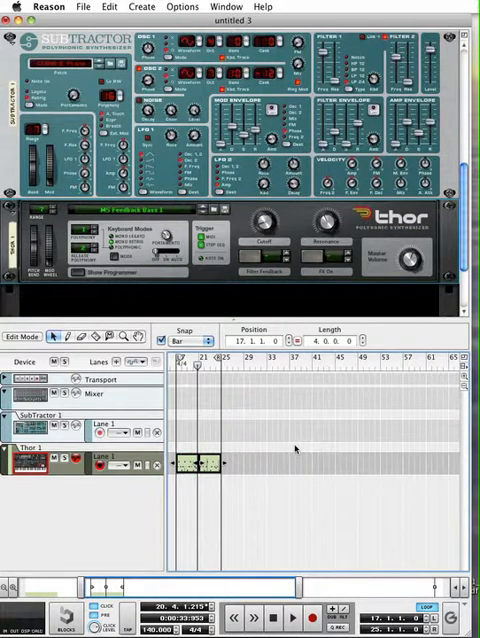
- Open the Edit menu to join the two selected clip halves
left_click(110, 7)
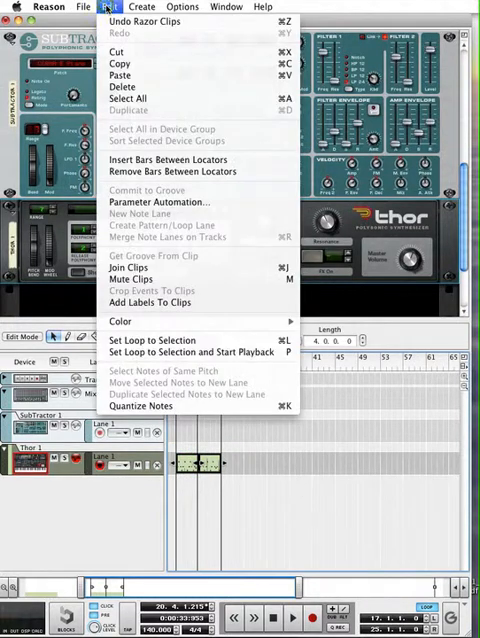
mouse_move(129, 267)
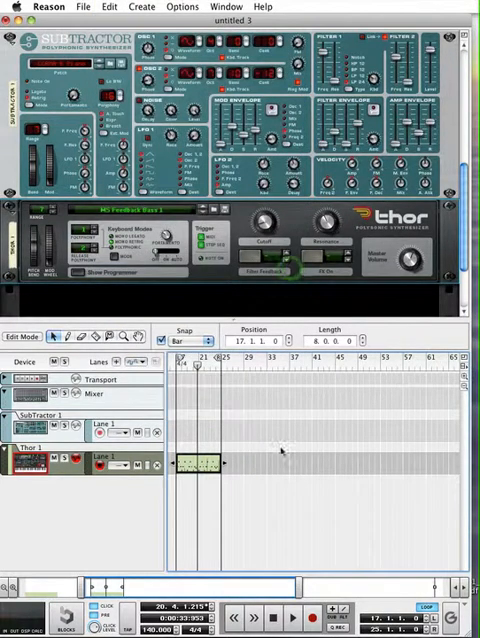
mouse_move(318, 500)
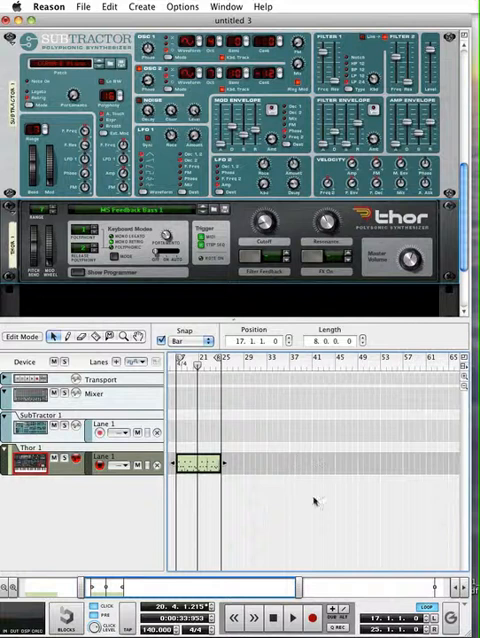